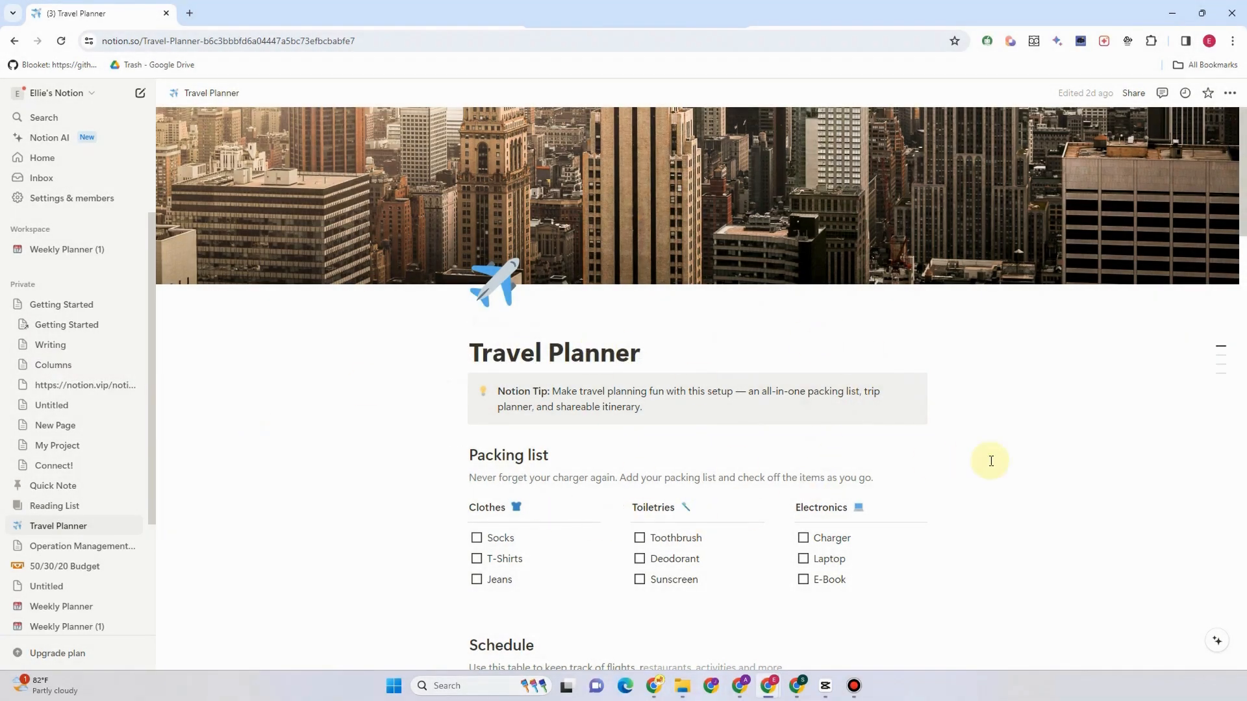
# - Show the page actions menu from the ••• button on the Travel Planner page
pyautogui.scroll(-3)
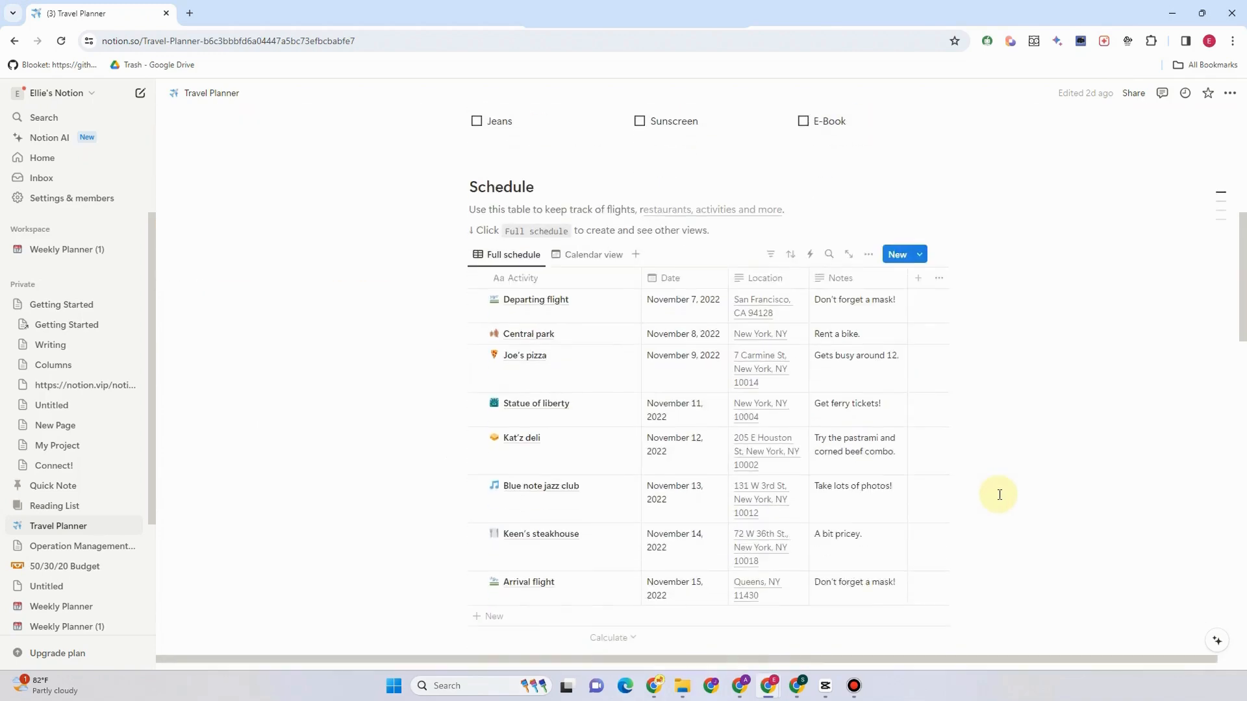
pyautogui.scroll(-3)
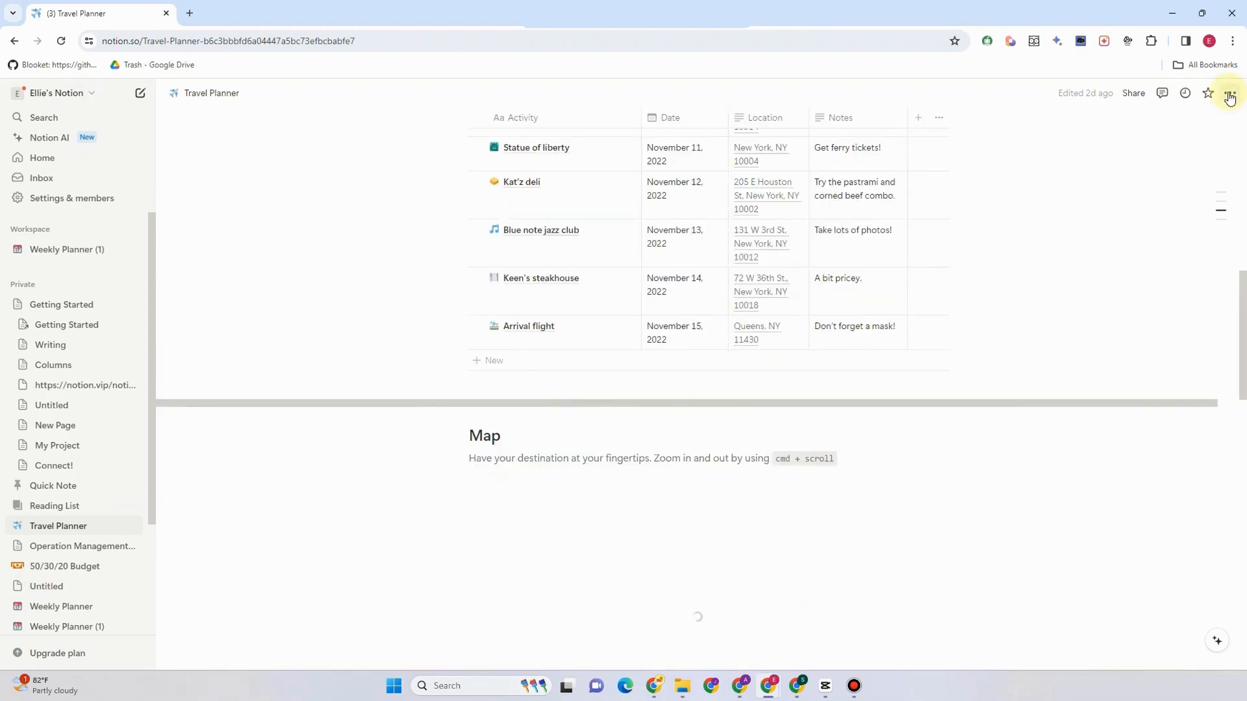
pyautogui.click(1228, 93)
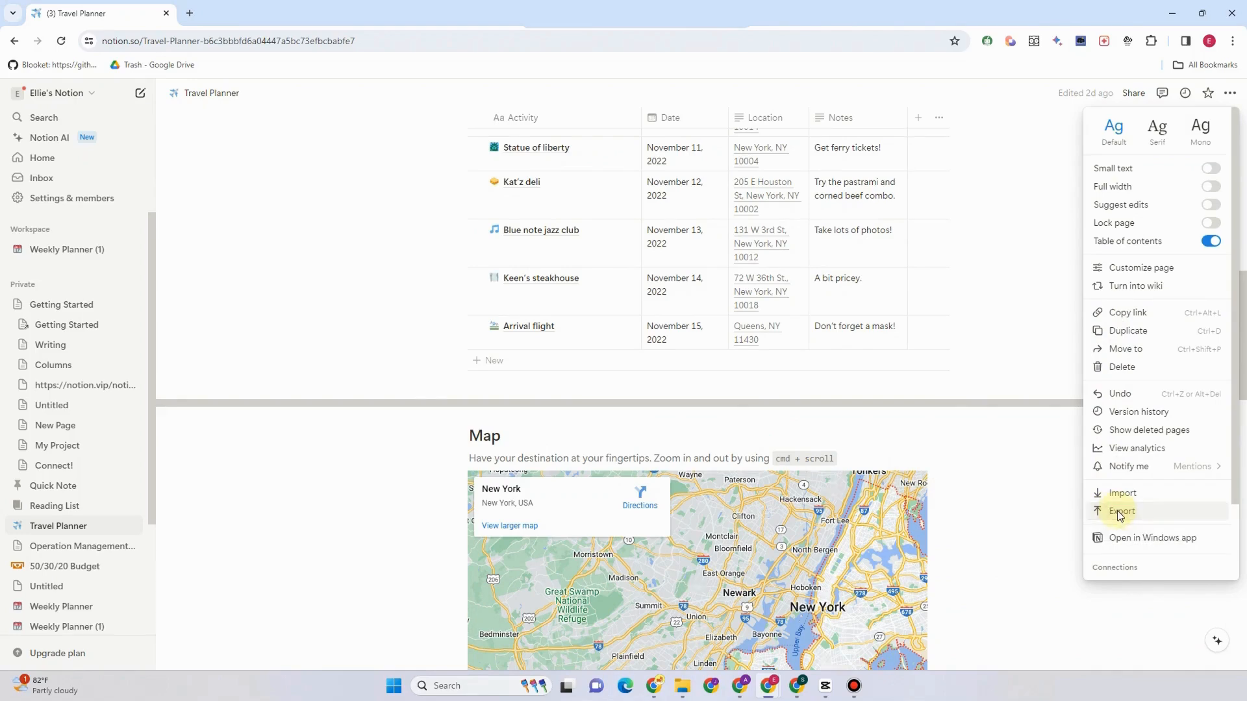
# - Start Export from the page menu and choose PDF as the export format
pyautogui.click(1122, 512)
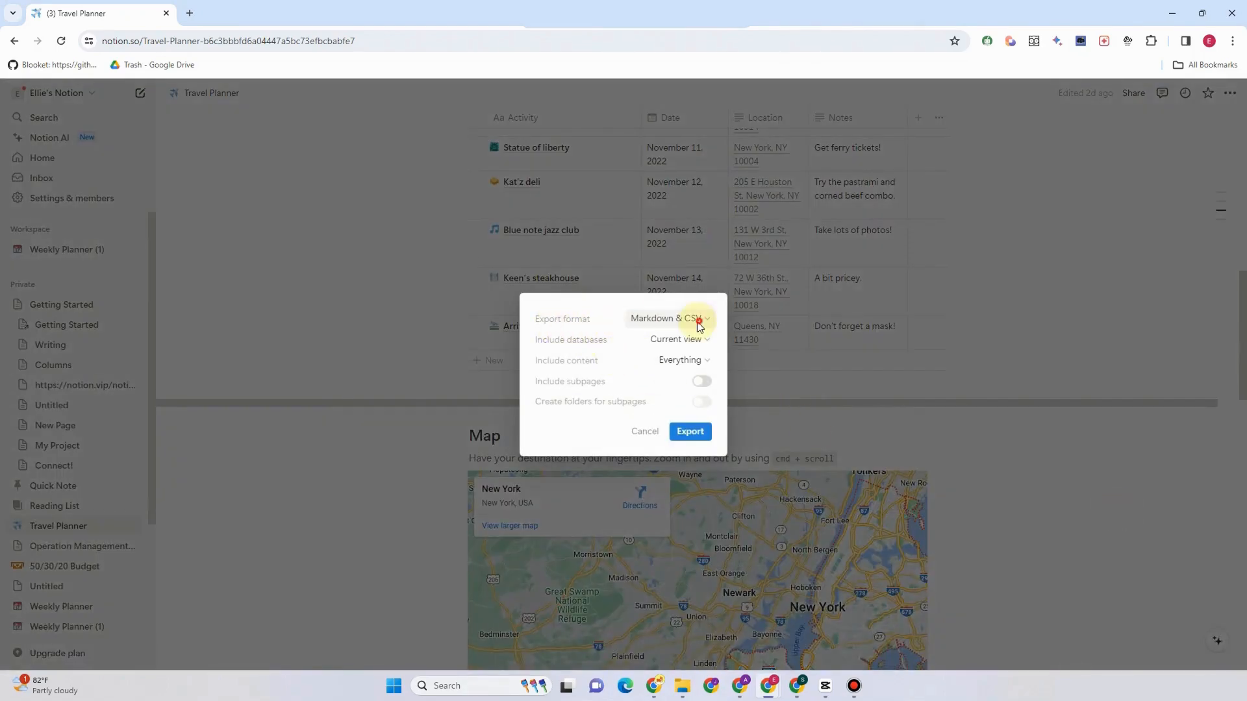
pyautogui.click(670, 319)
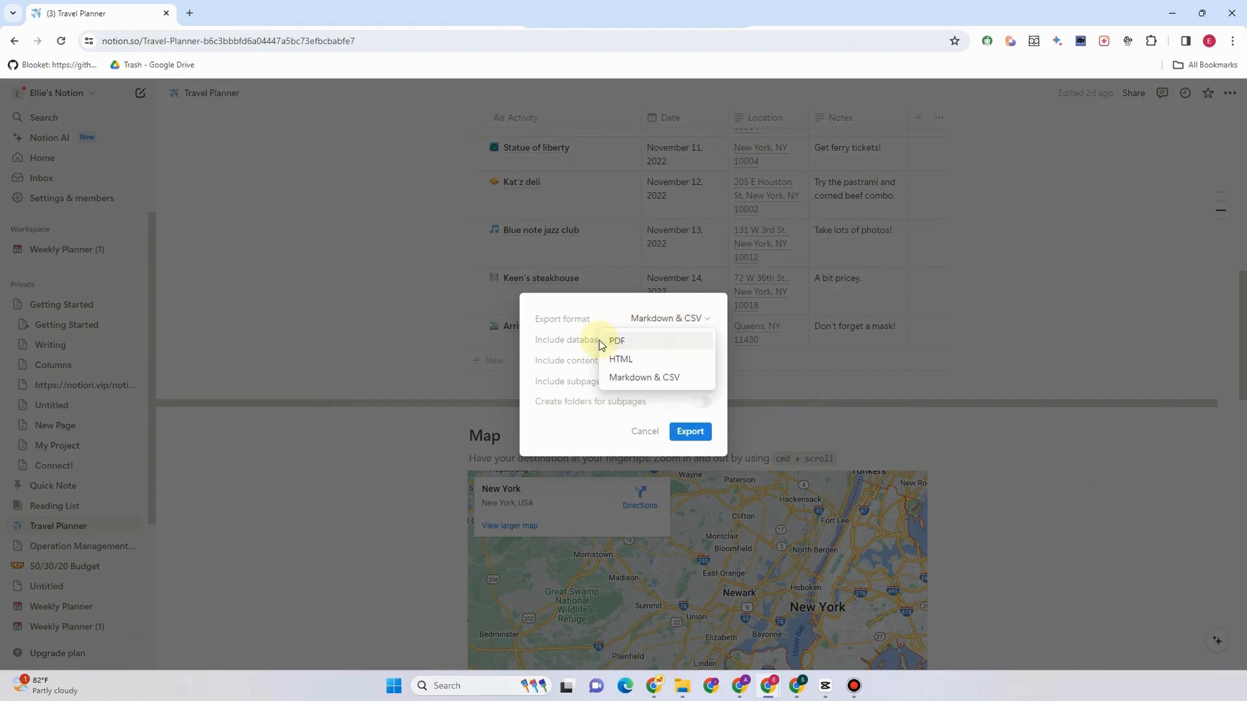
pyautogui.moveTo(632, 346)
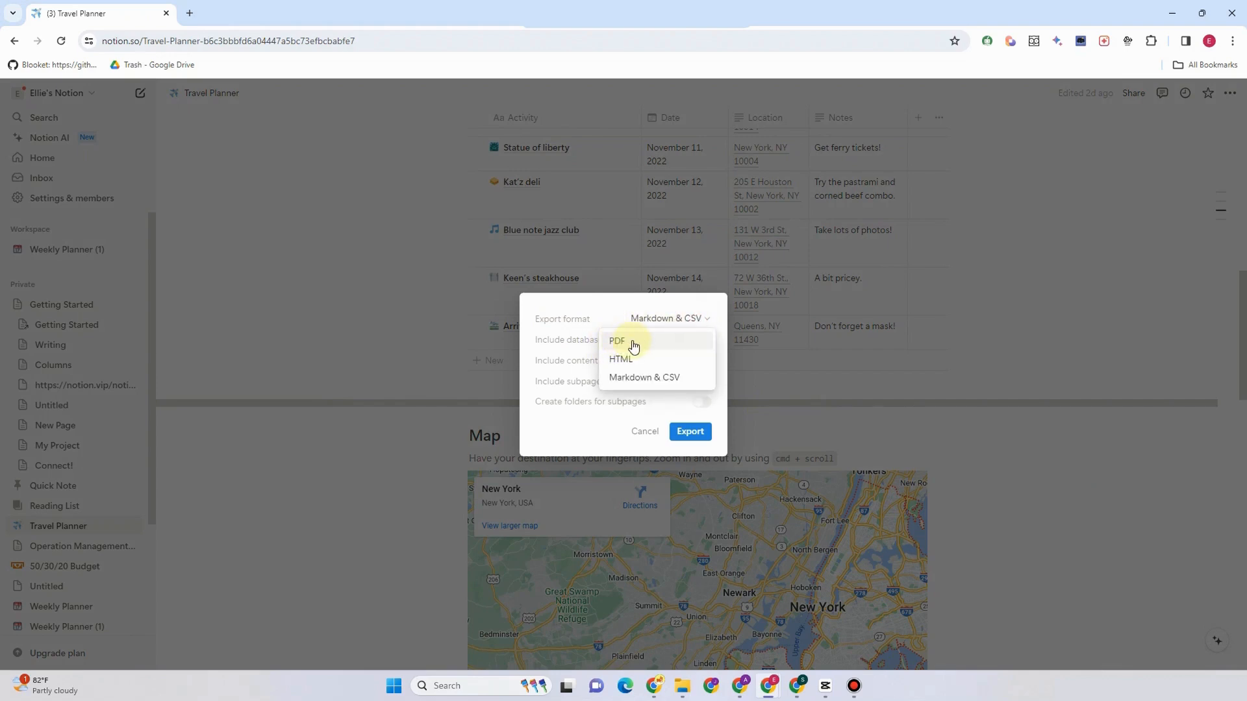
pyautogui.click(615, 342)
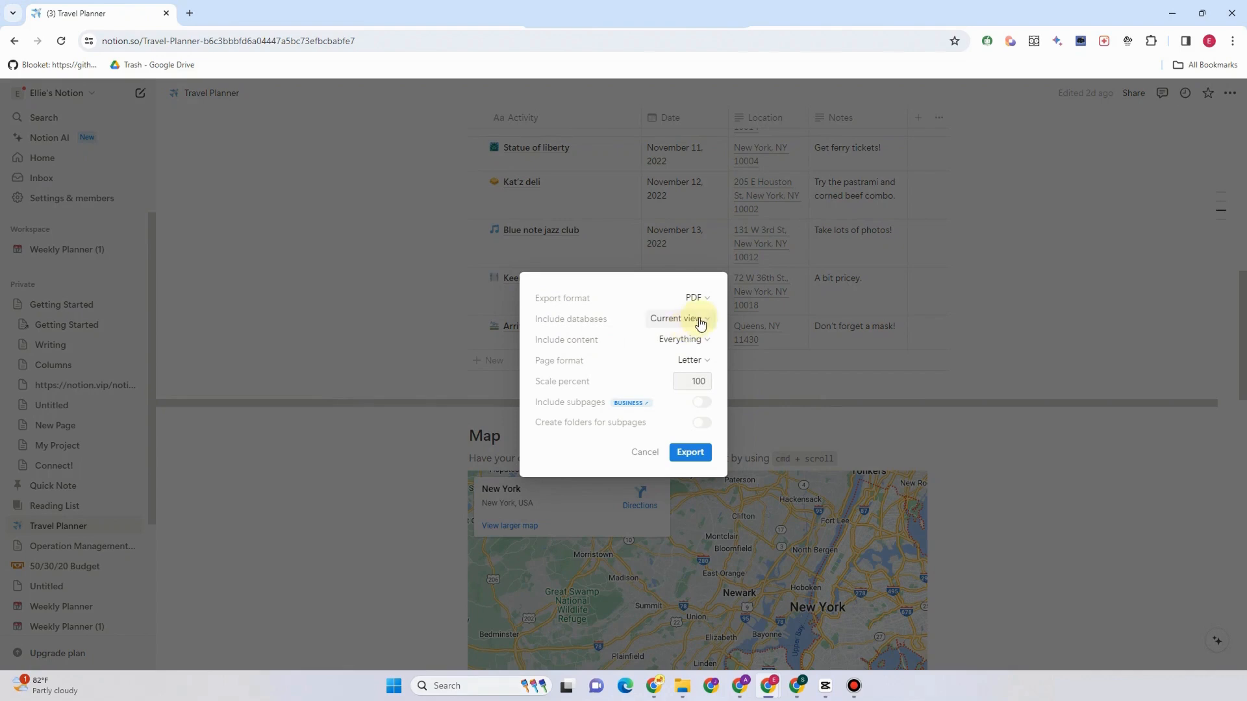
# - Include Everything (files and images), keep Letter page size, and run the PDF export
pyautogui.click(679, 319)
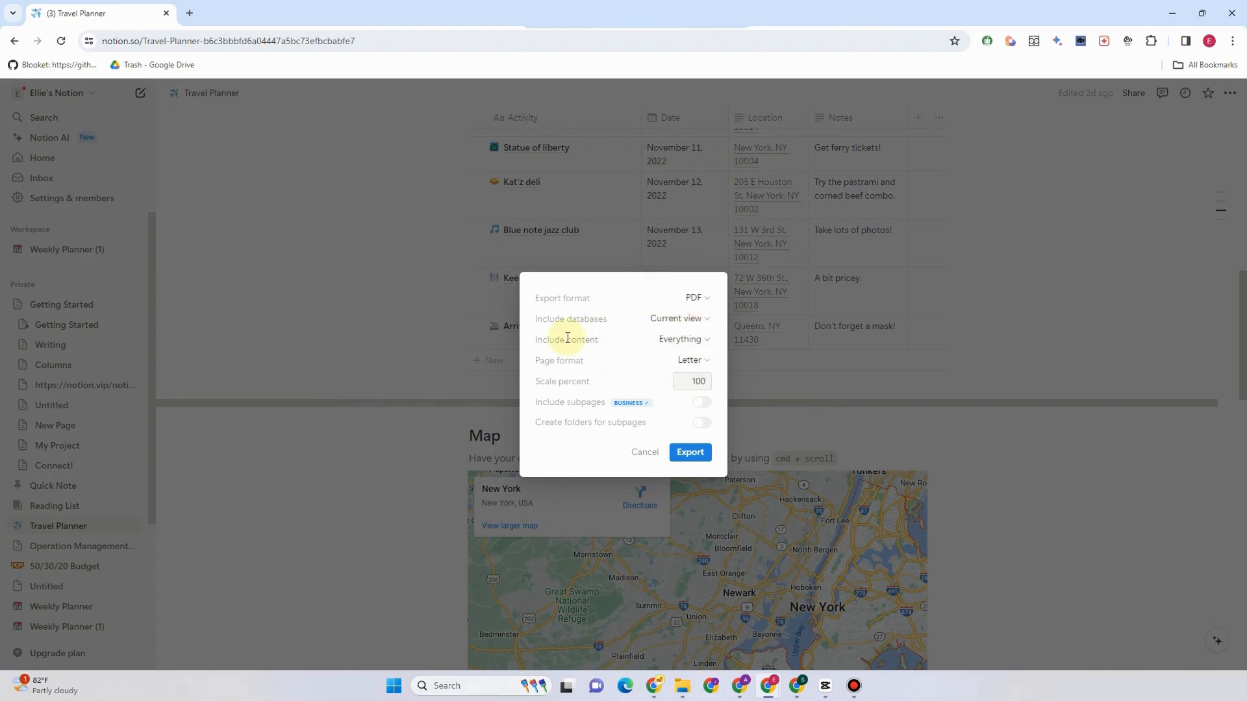
pyautogui.click(678, 339)
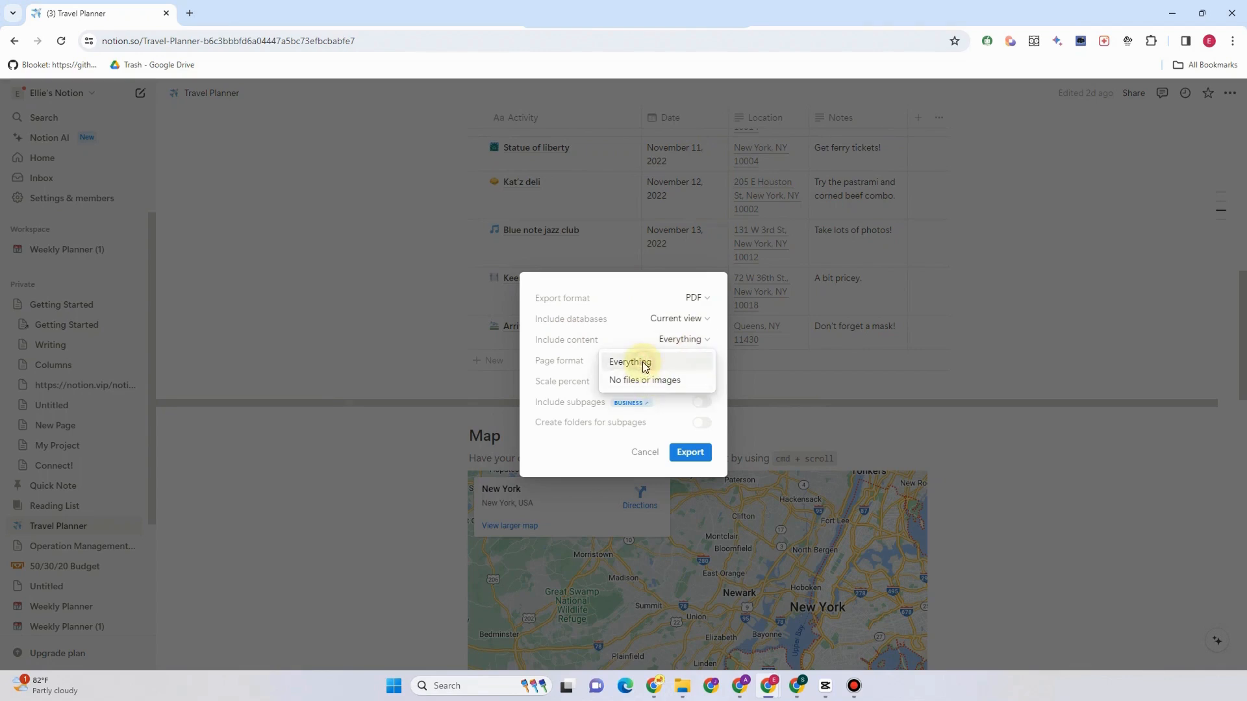
pyautogui.click(692, 360)
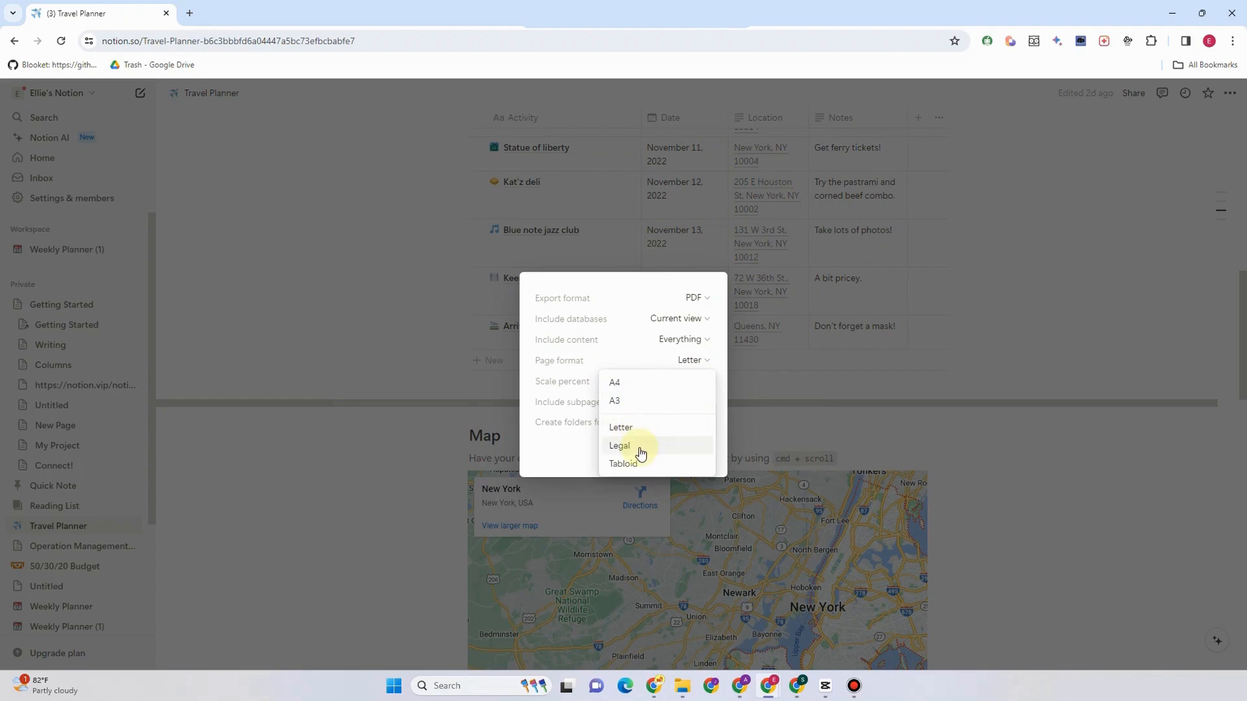
pyautogui.click(619, 444)
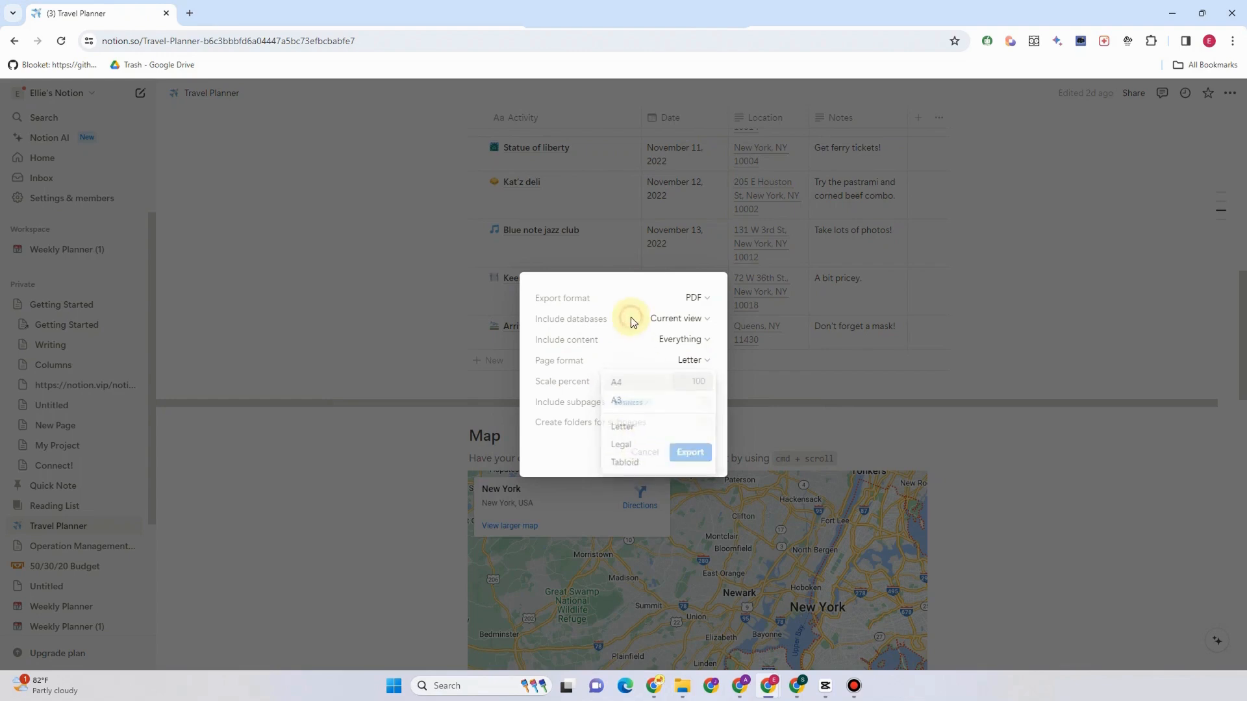
pyautogui.click(694, 381)
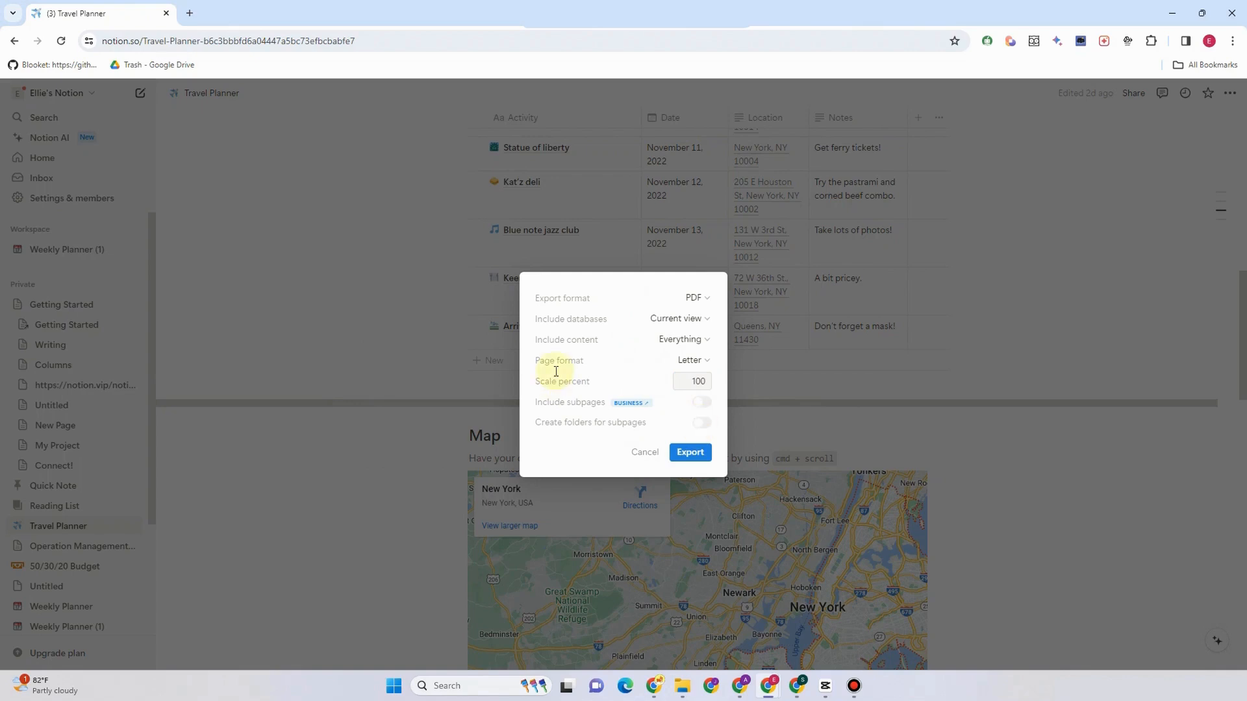
pyautogui.moveTo(606, 286)
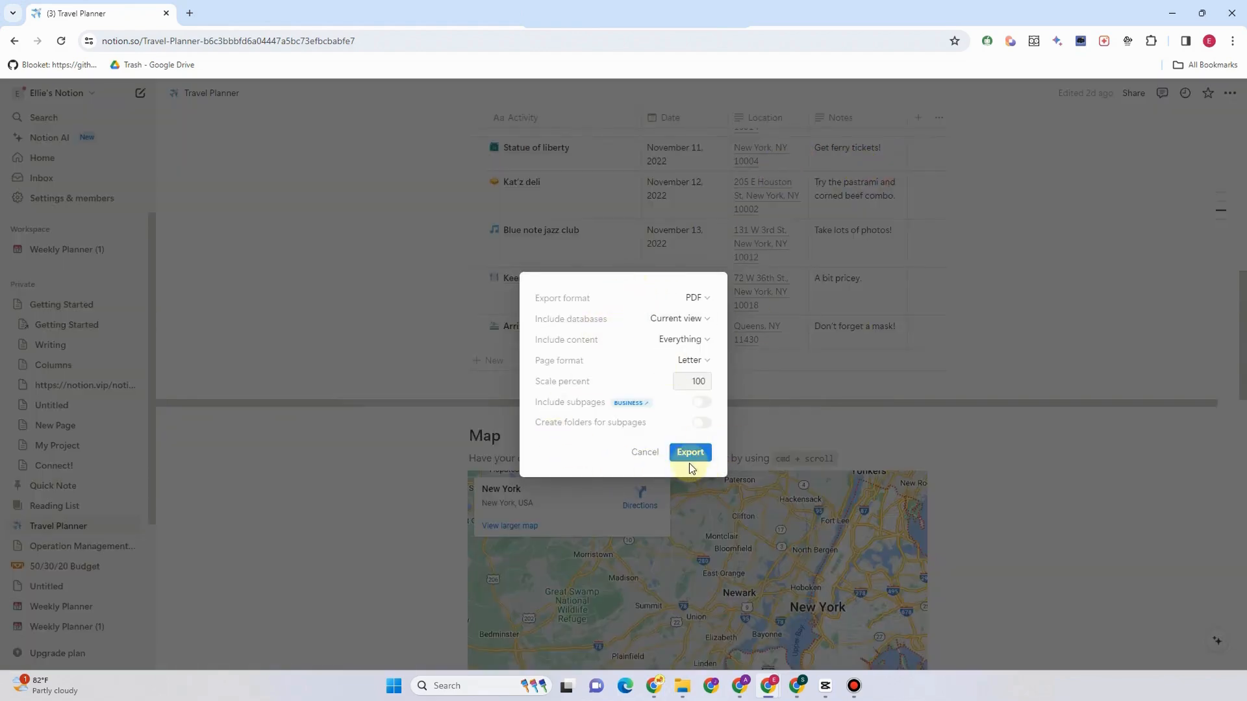
pyautogui.click(689, 452)
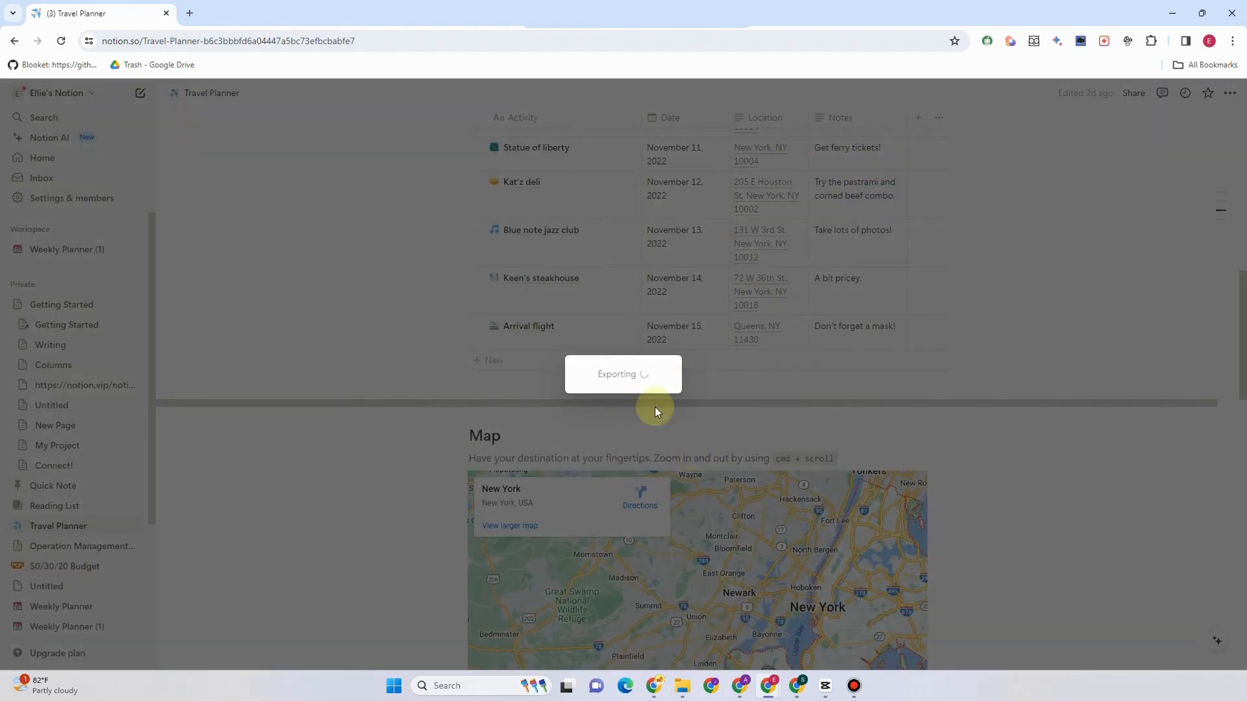
pyautogui.moveTo(648, 390)
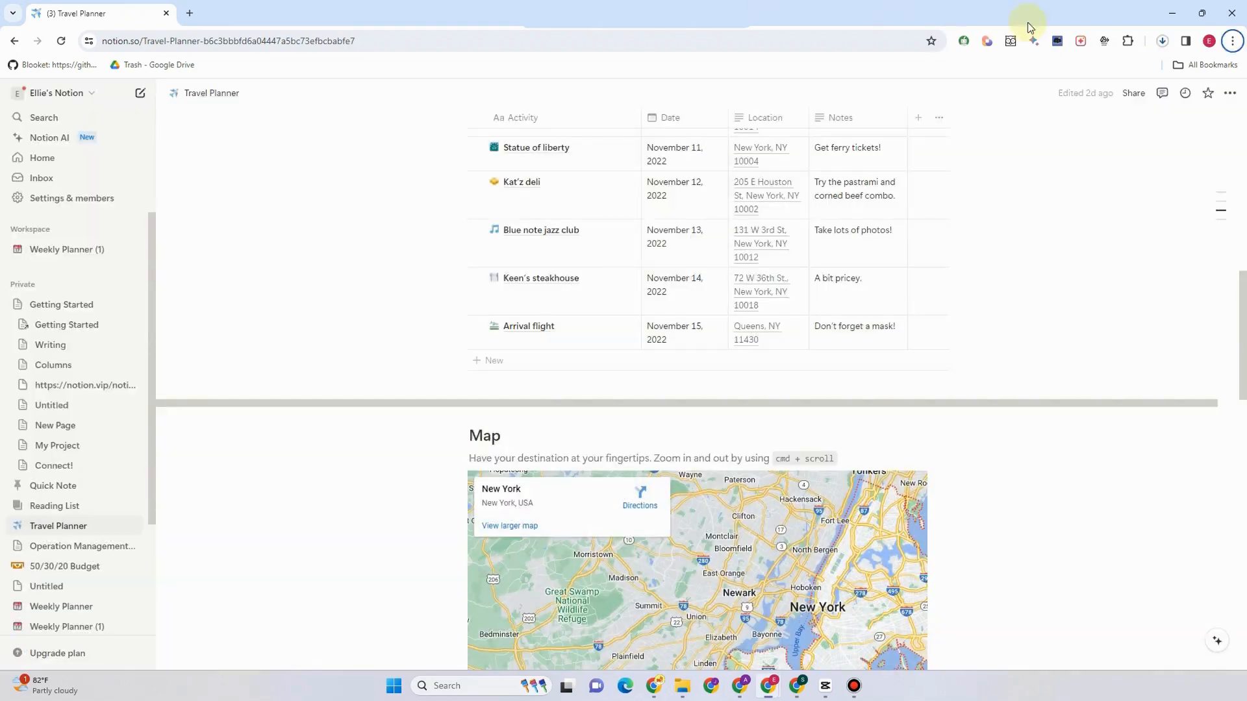
# - Open the downloaded export zip from Chrome's recent downloads panel
pyautogui.click(1159, 40)
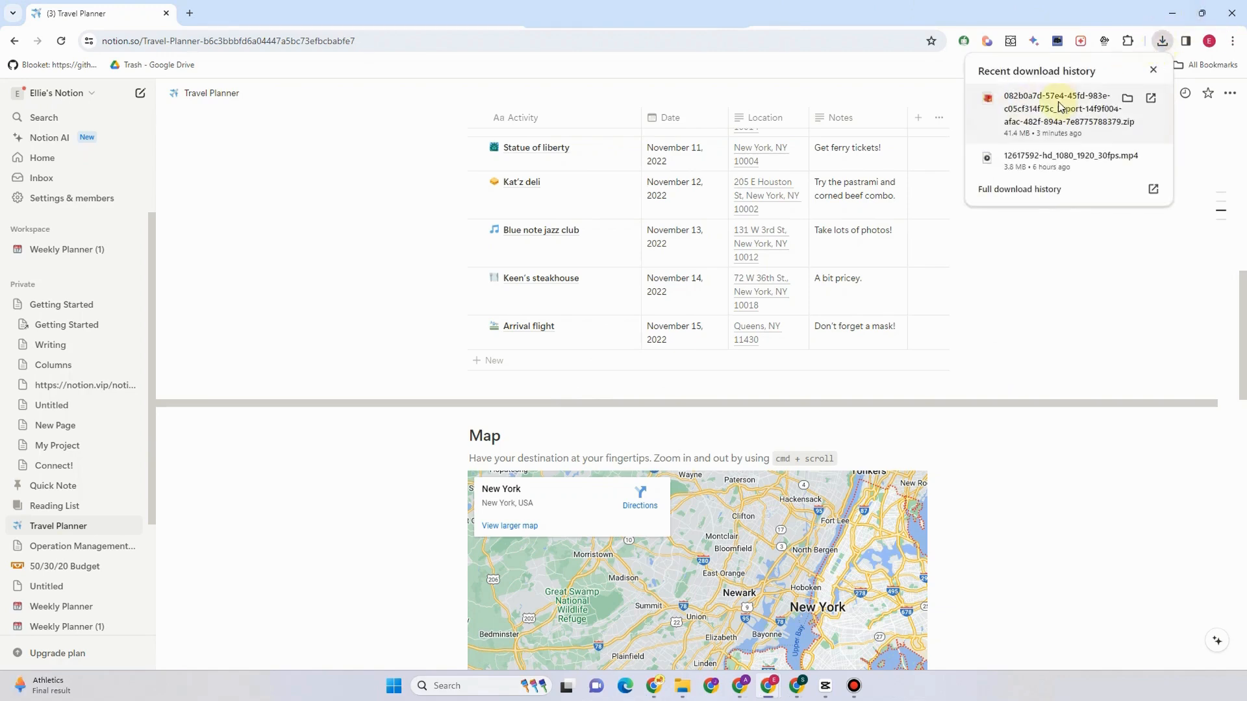
pyautogui.click(1046, 108)
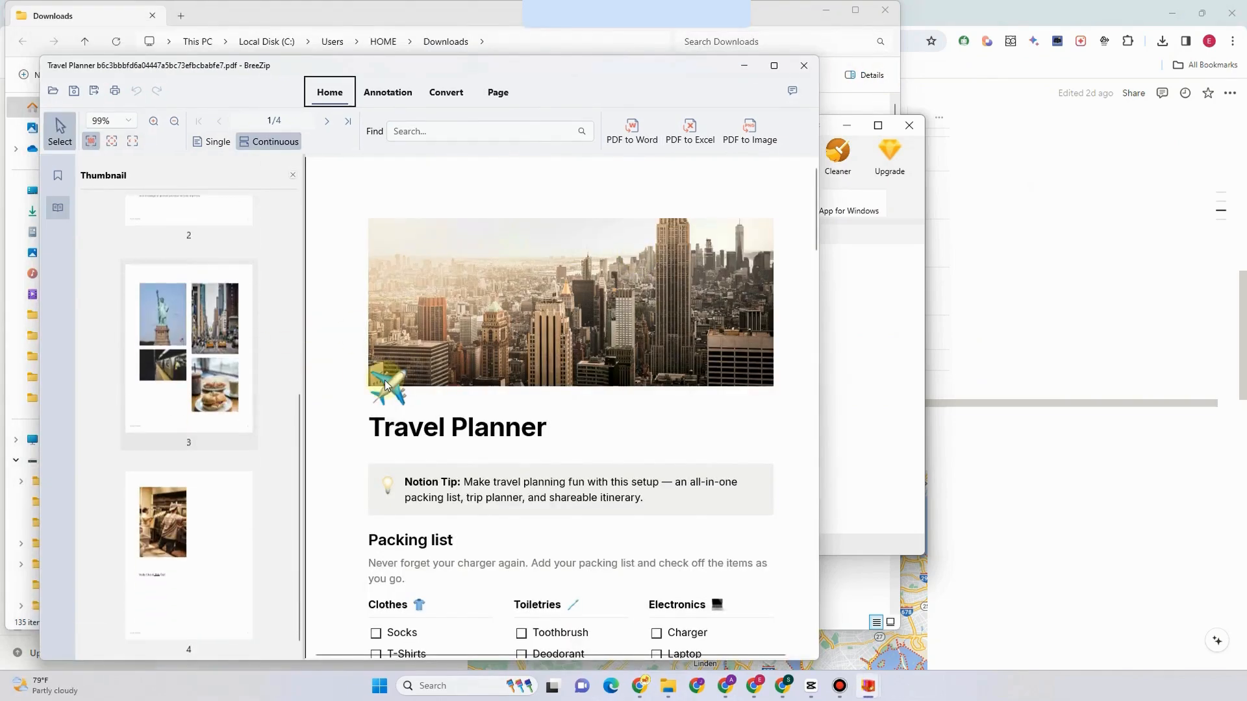
# - Scroll the exported PDF to page 2 with the Schedule table and map section
pyautogui.scroll(-3)
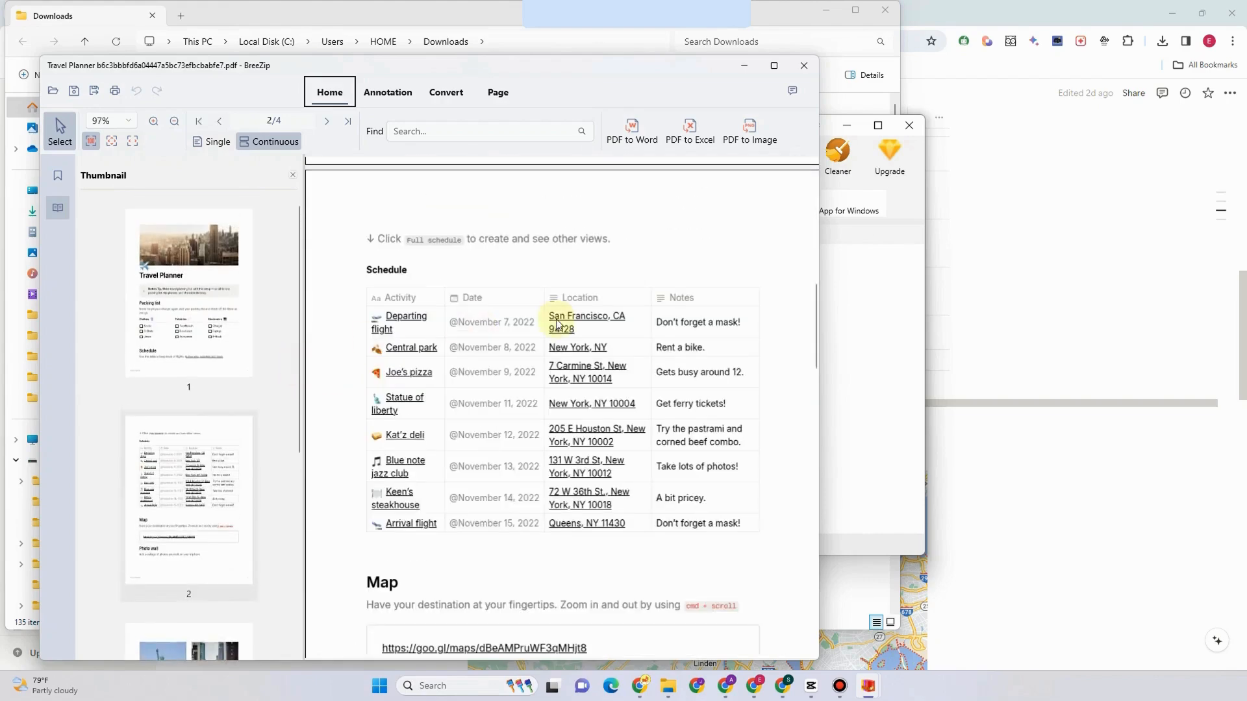